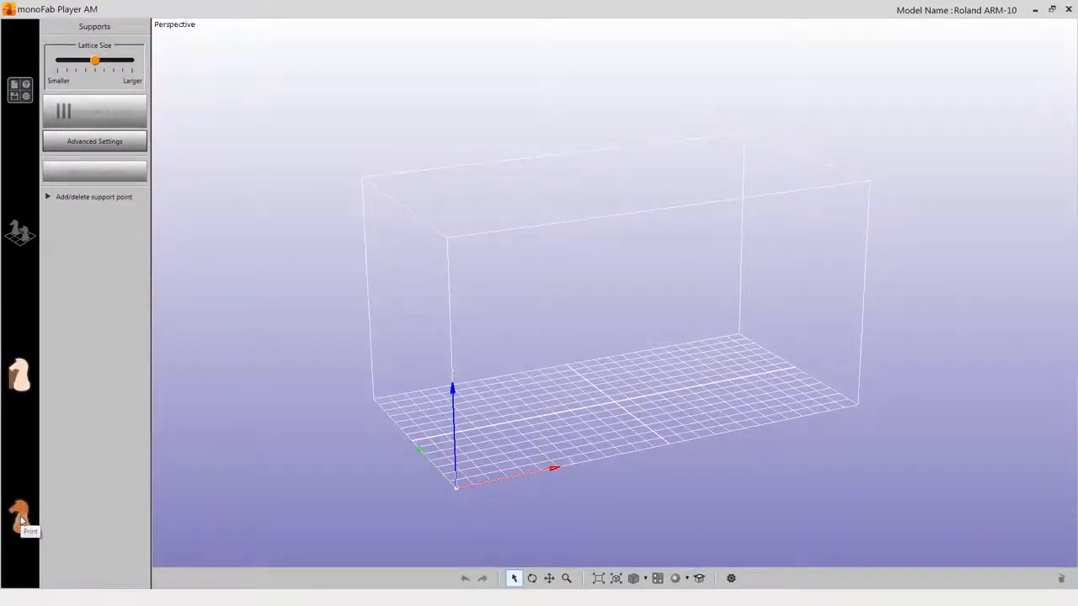
Step: Bring up the Print panel and lower the build platform into the vat via the Move Platform down arrow
click(20, 509)
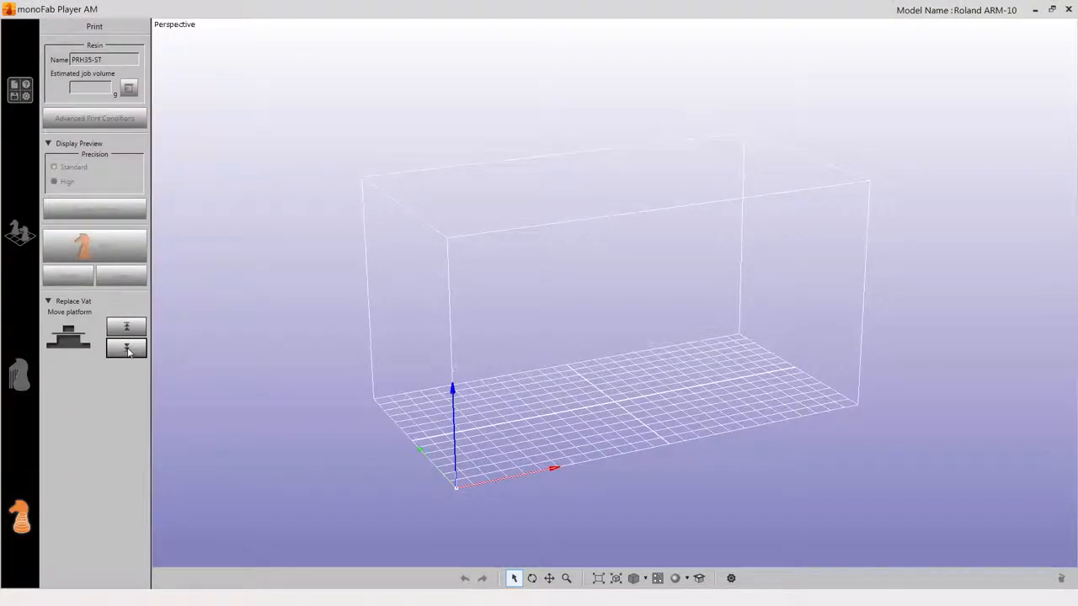
click(125, 349)
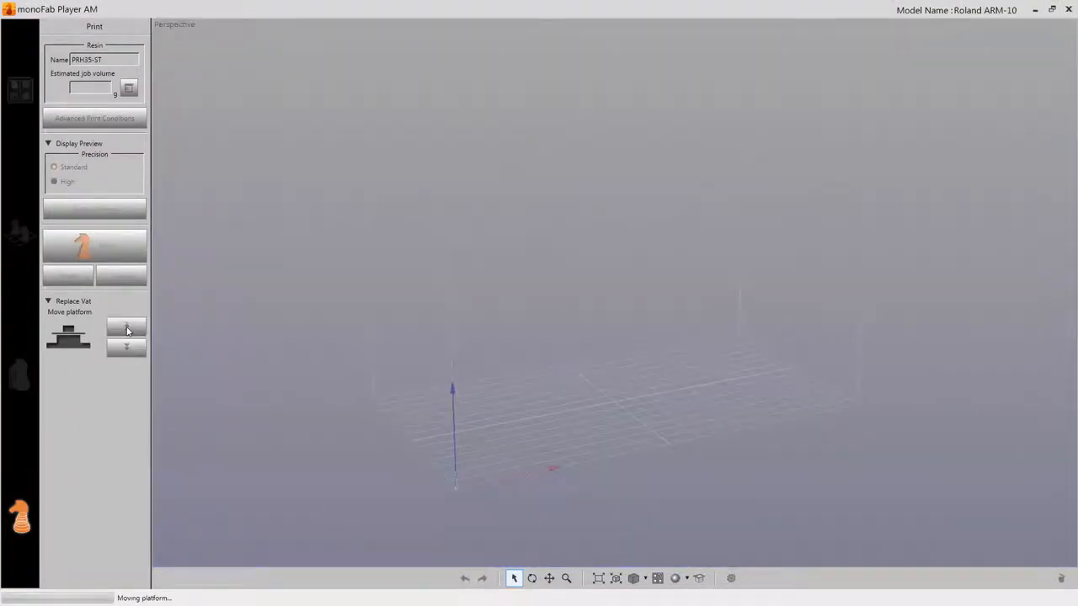